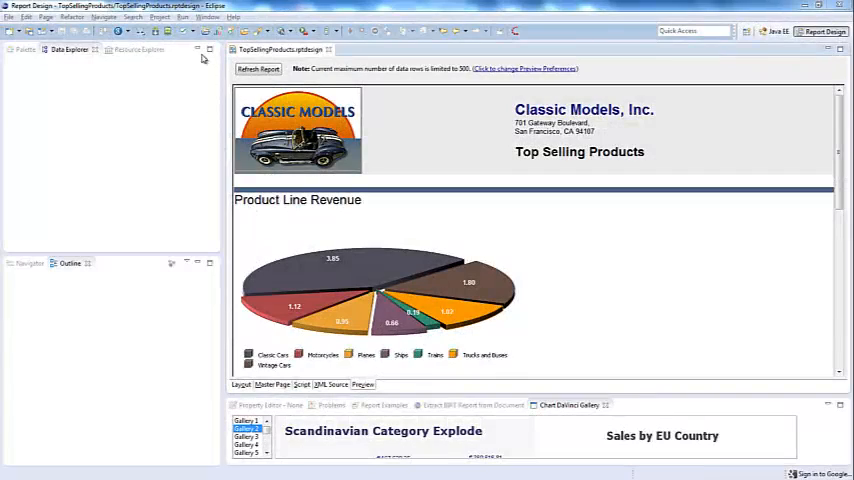
Step: Copy TopSellingProducts.rptdocument from C:\Temp\RPTDOCUMENT and return to Eclipse
left_click(186, 17)
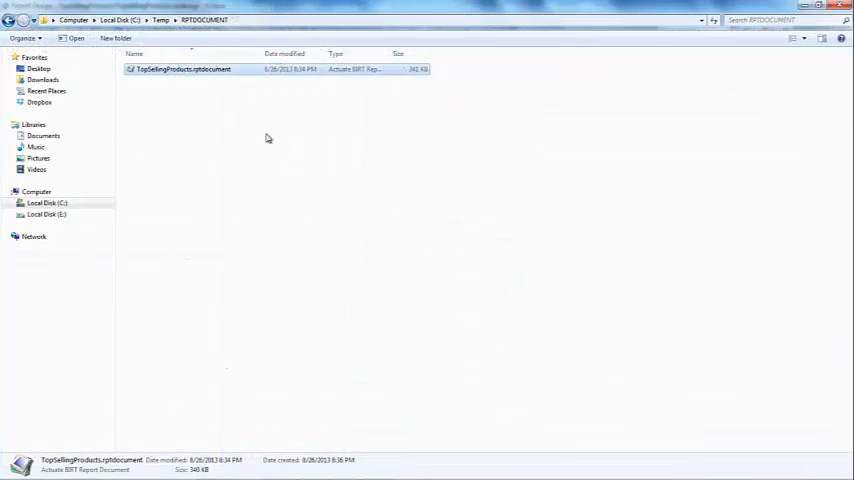
right_click(185, 71)
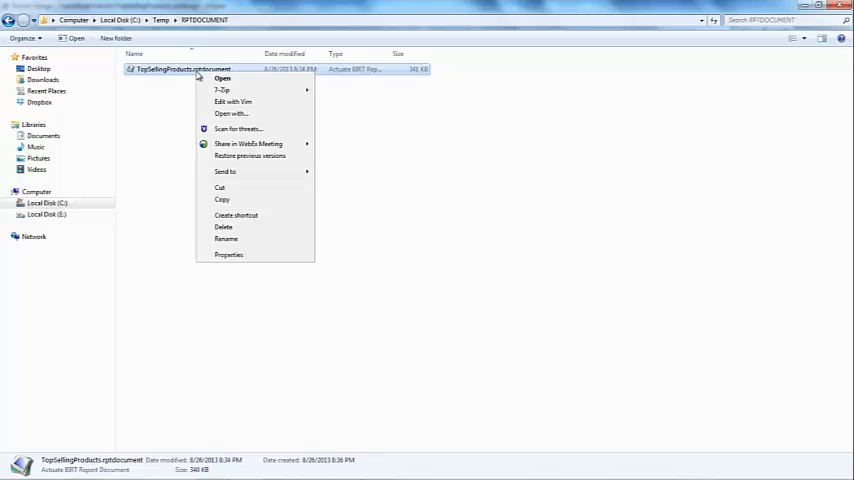
left_click(240, 207)
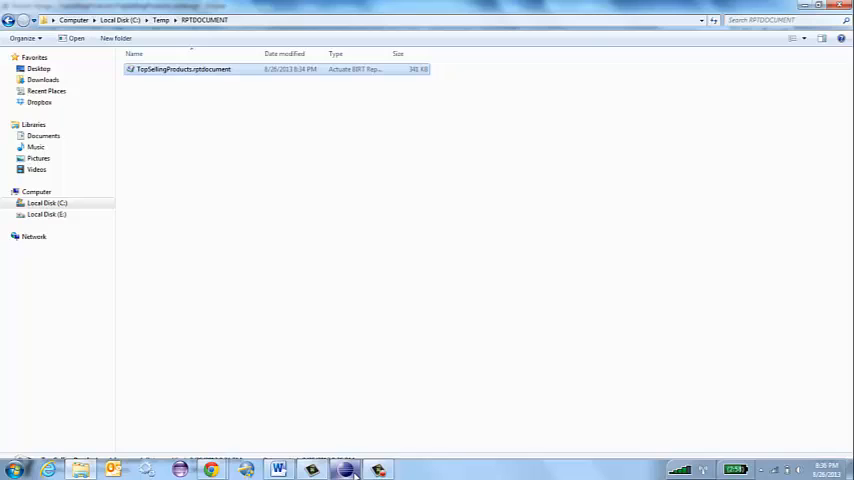
double_click(180, 71)
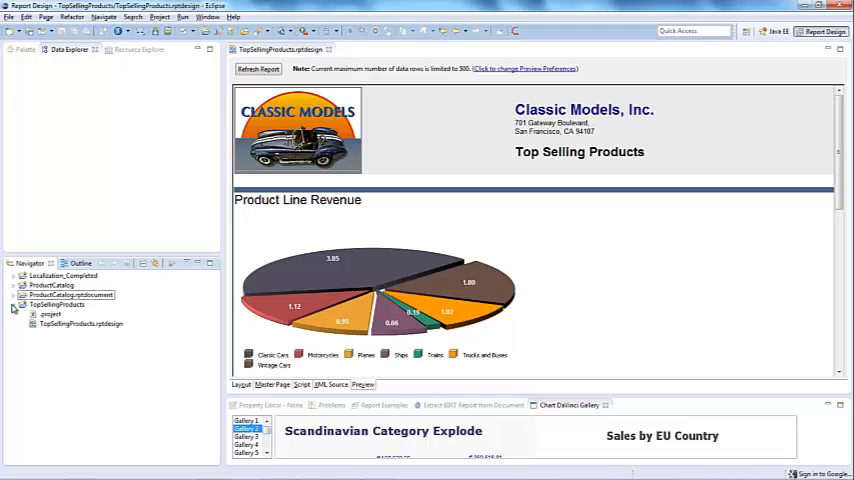
Step: Paste the copied rptdocument into the TopSellingProducts project
right_click(70, 295)
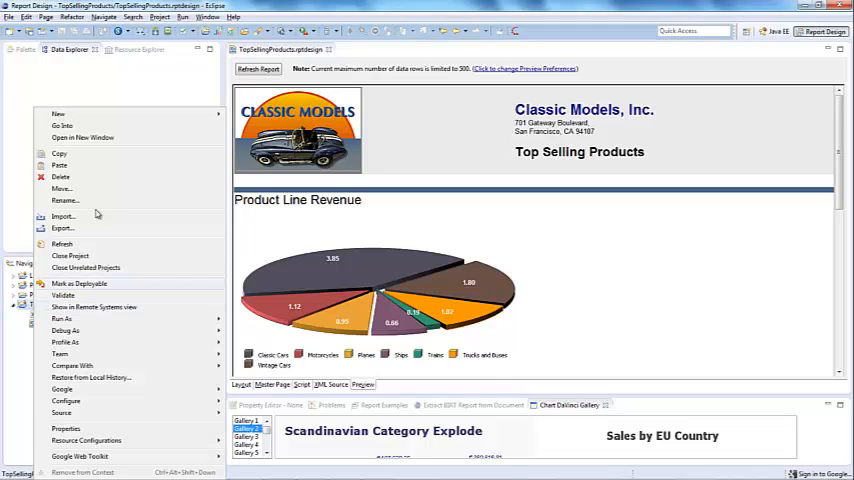
left_click(115, 172)
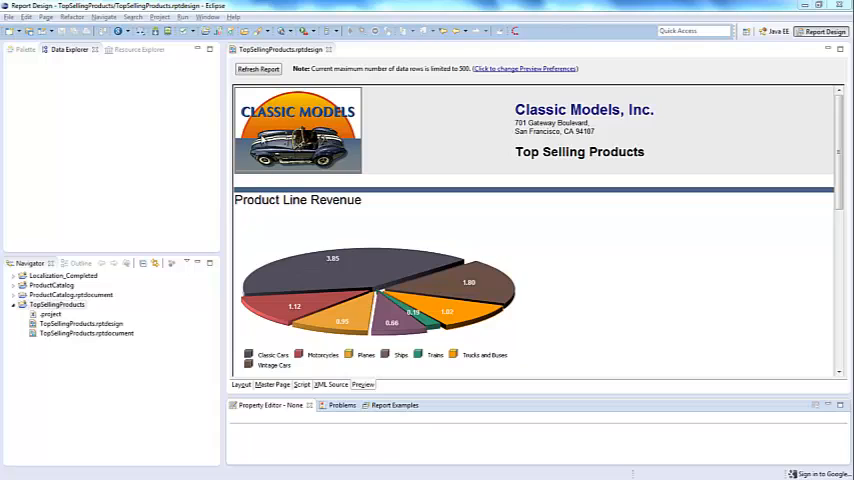
left_click(207, 17)
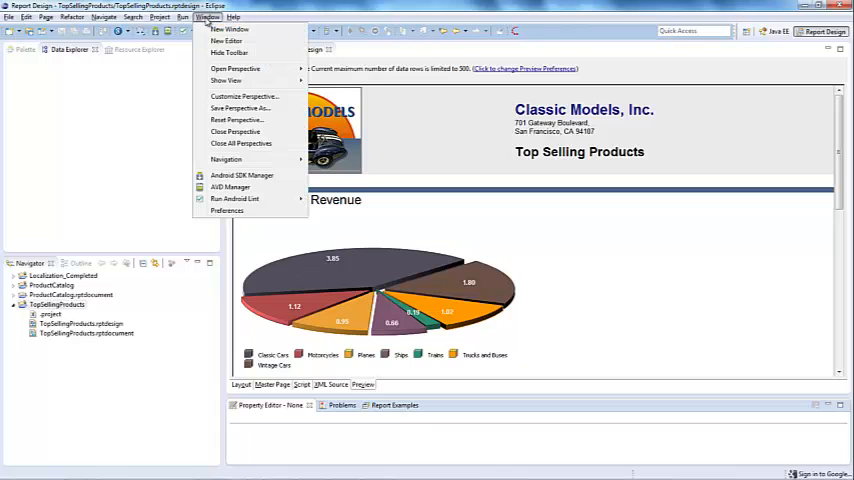
Step: Show the Extract BIRT Report from Document view via Window > Show View > Other
left_click(225, 80)
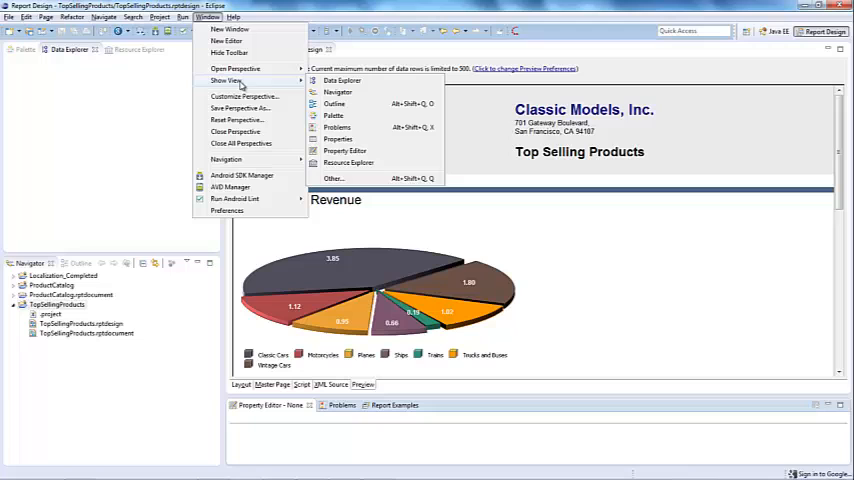
left_click(332, 178)
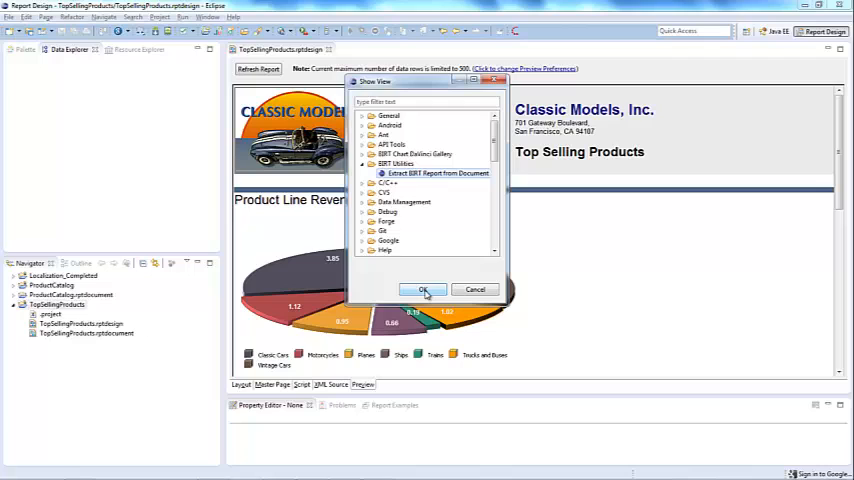
left_click(422, 289)
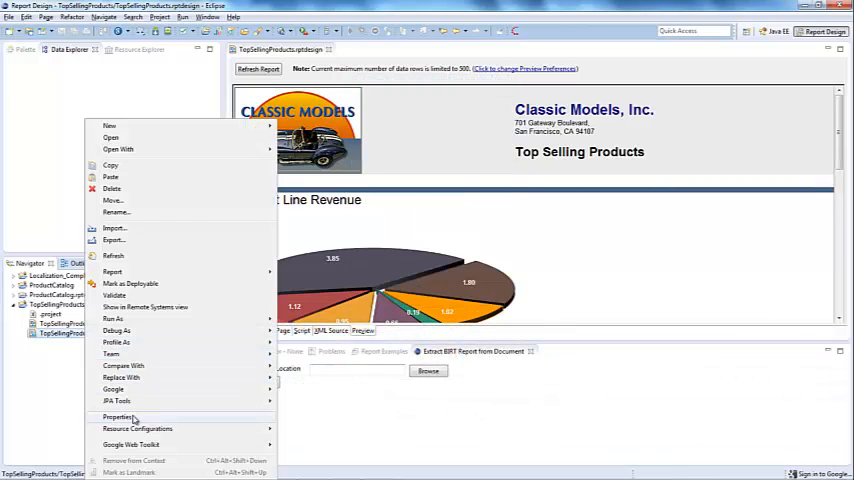
Step: Open the rptdocument's Properties and copy its Location path
left_click(113, 414)
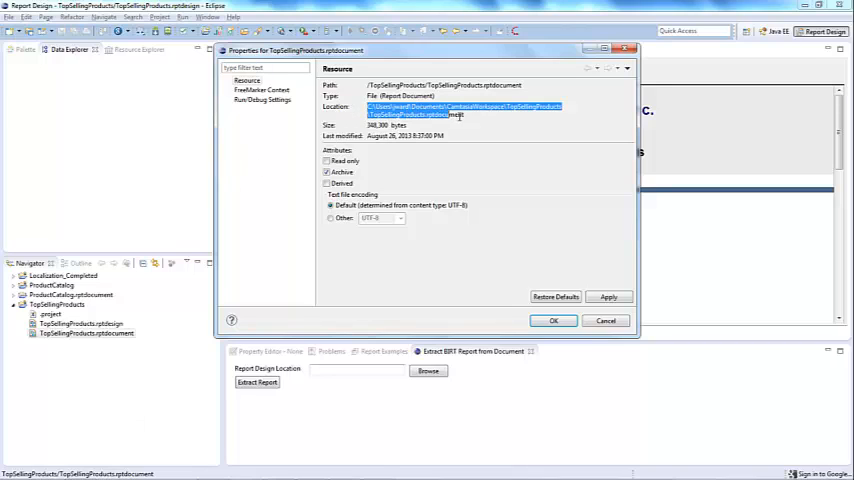
right_click(445, 115)
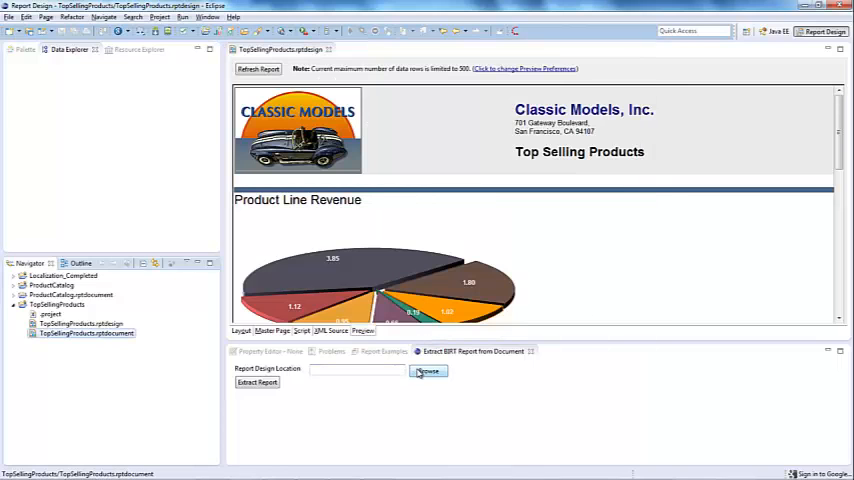
Step: Set the report location to C:\Users\jward\Documents\CamtasiaWorkspace\TopSellingProducts\TopSellingProducts.rptdocument
left_click(427, 371)
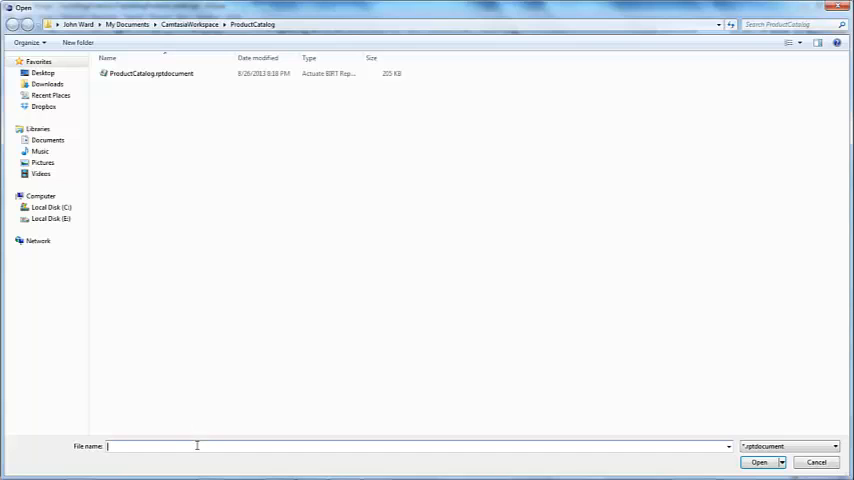
type("C:\\Users\\jward\\Documents\\CamtasiaWorkspace\\TopSellingProducts\\TopSellingProducts.rptdocument")
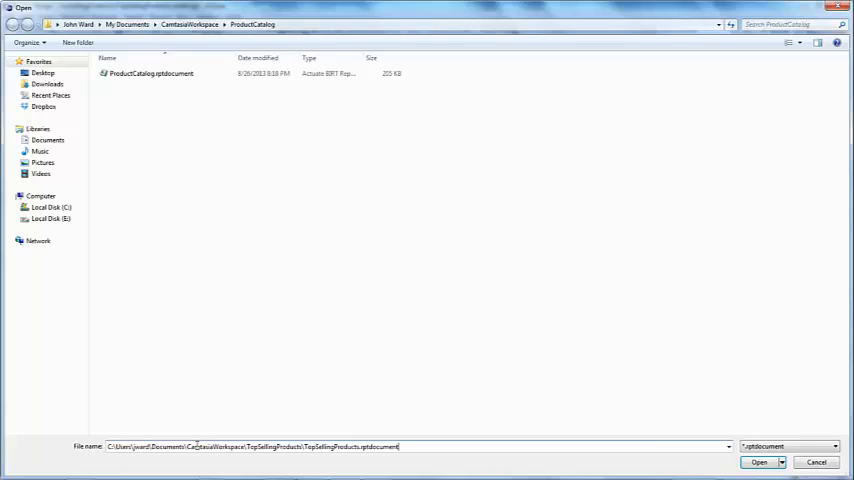
left_click(758, 462)
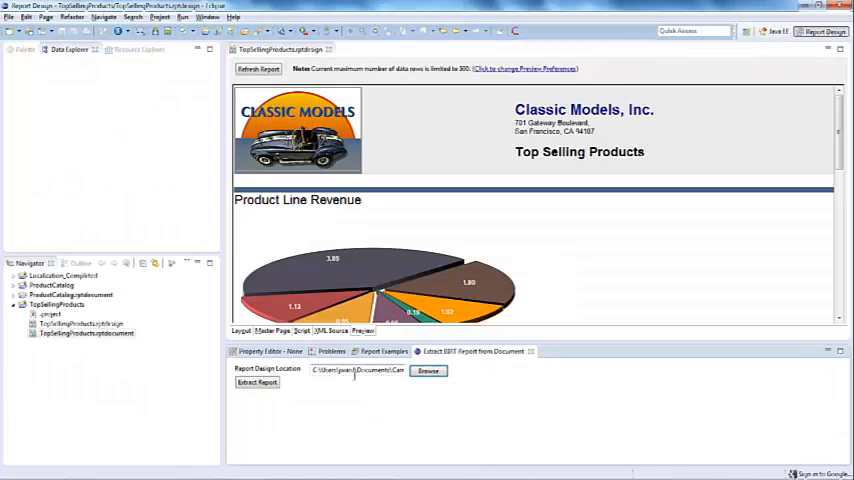
triple_click(357, 370)
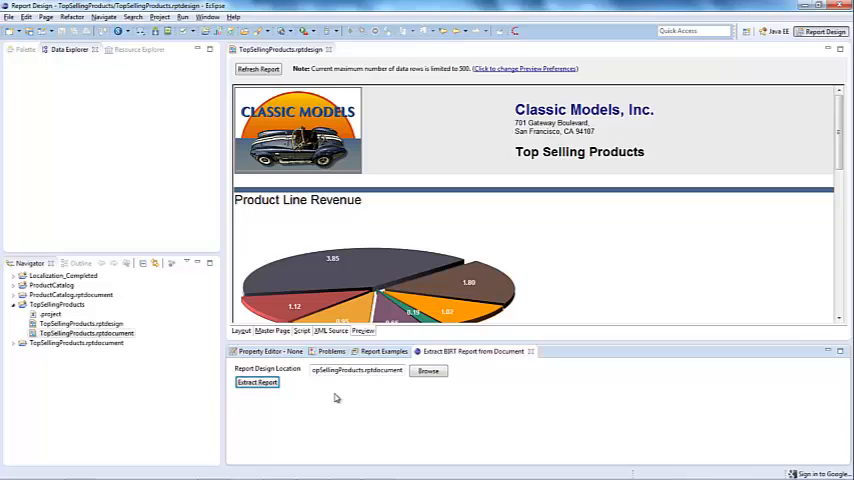
mouse_move(128, 343)
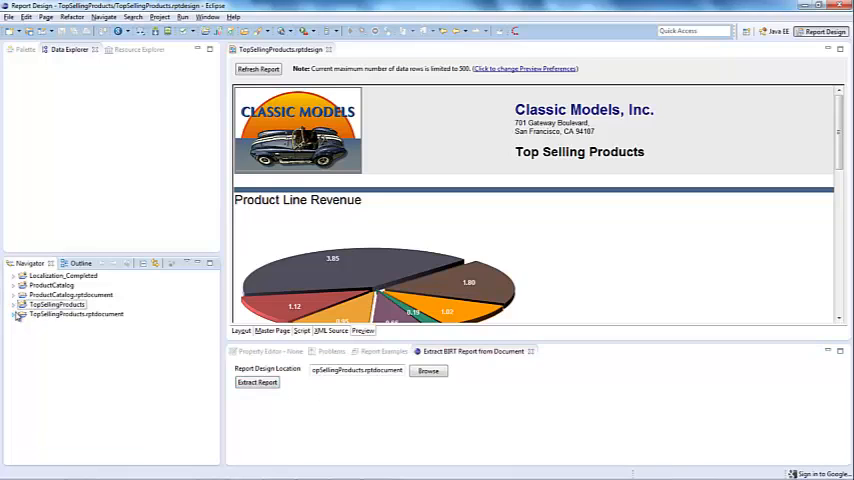
Step: Expand the extracted design's folder, show its data sources and data sets, and scroll to the chart
left_click(20, 314)
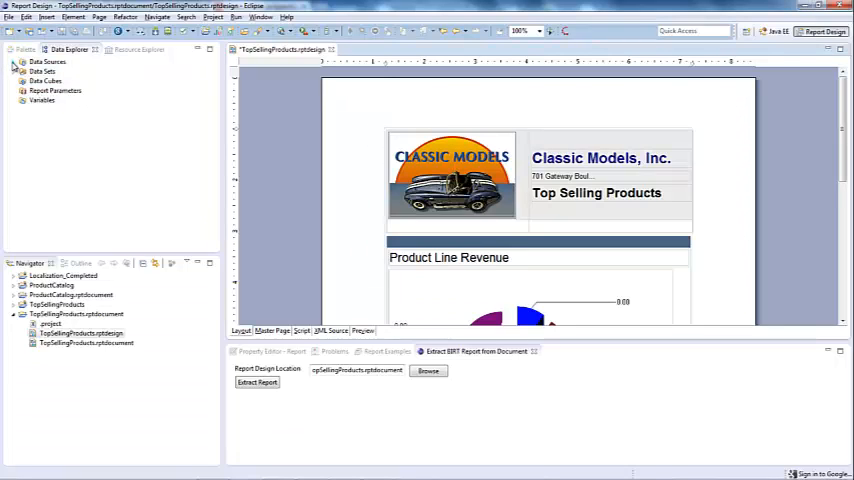
left_click(11, 65)
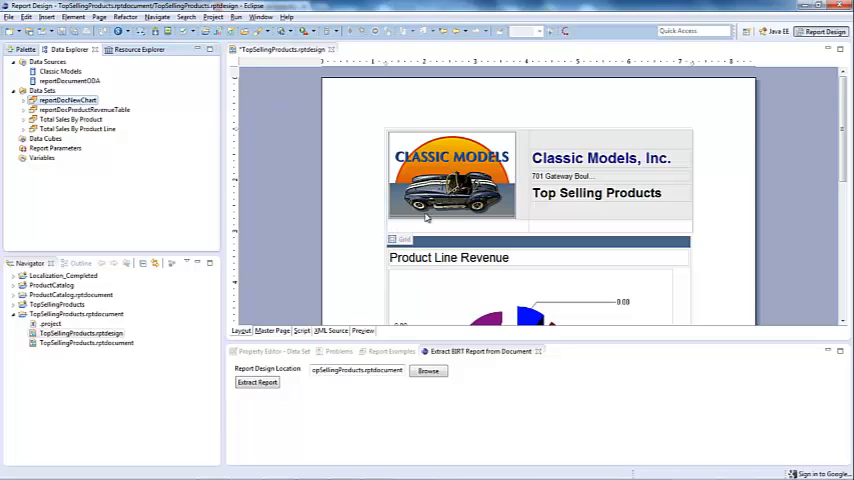
scroll("down", 3)
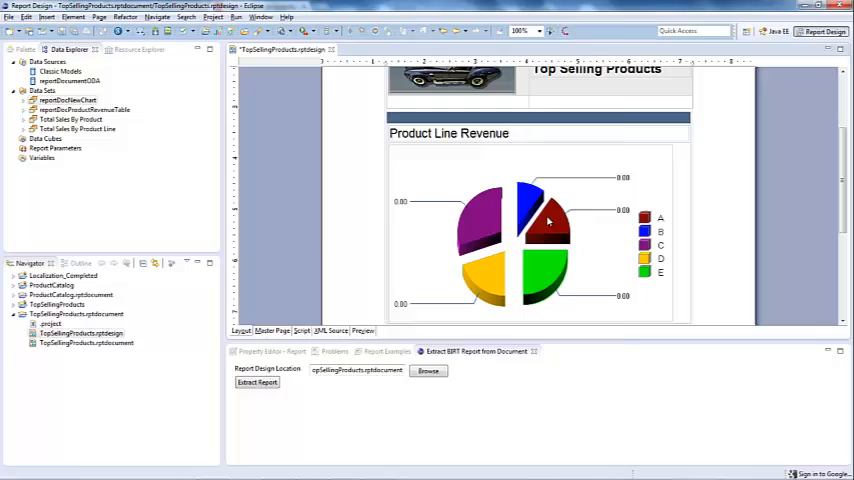
Step: In the chart's Select Data settings, choose reportDocNewChart and apply
double_click(548, 222)
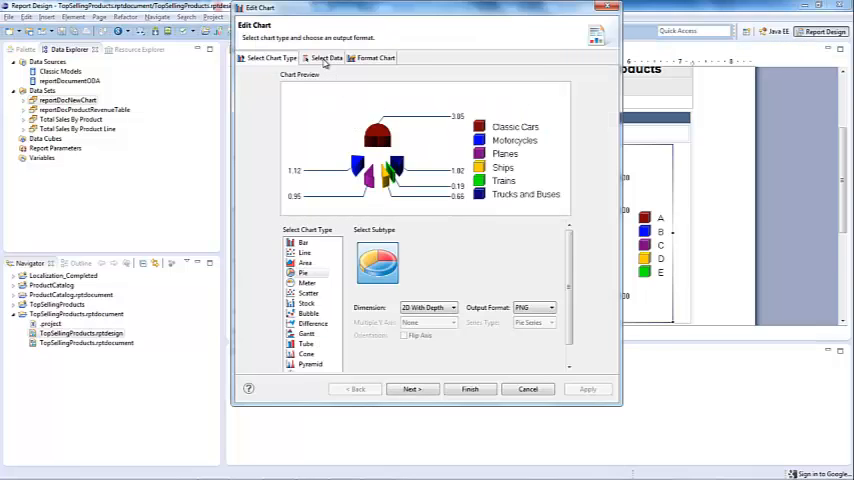
left_click(325, 57)
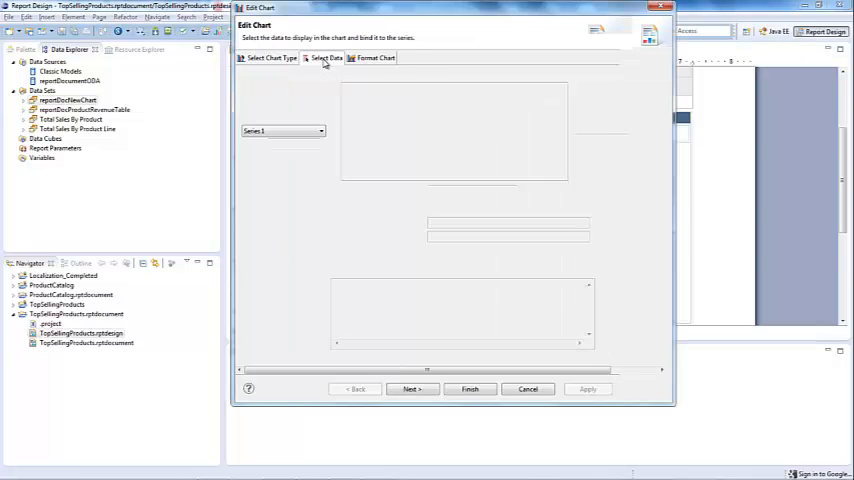
left_click(325, 57)
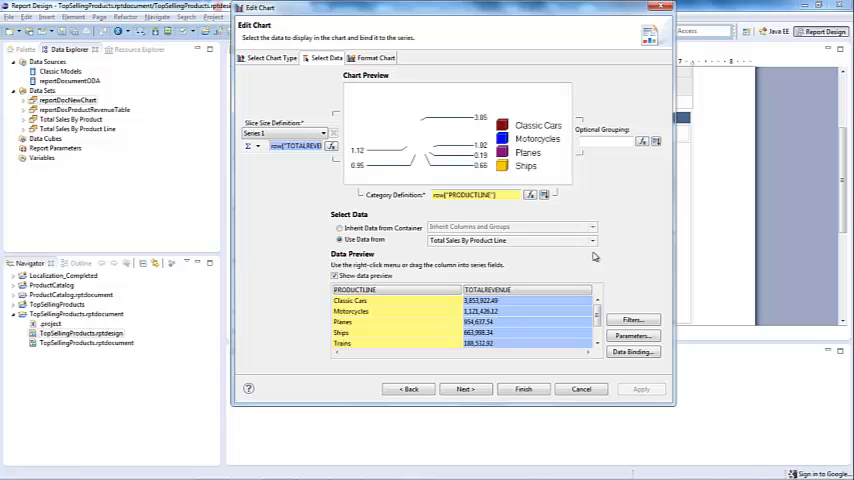
left_click(592, 240)
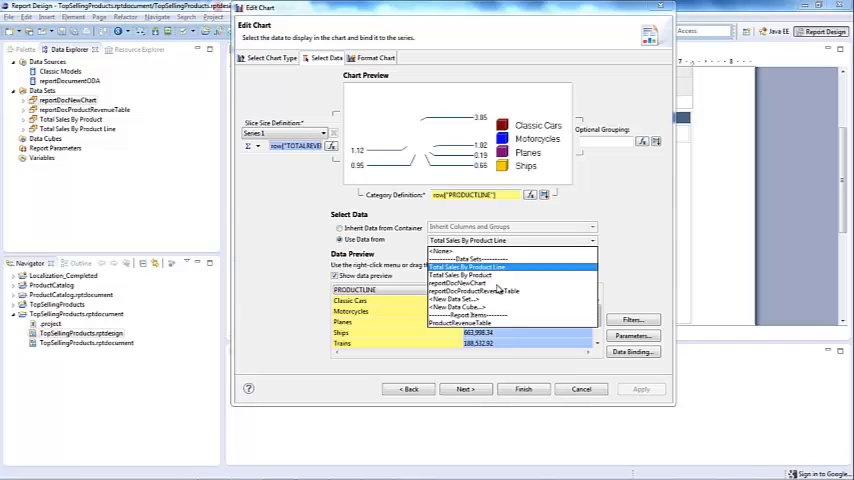
left_click(460, 284)
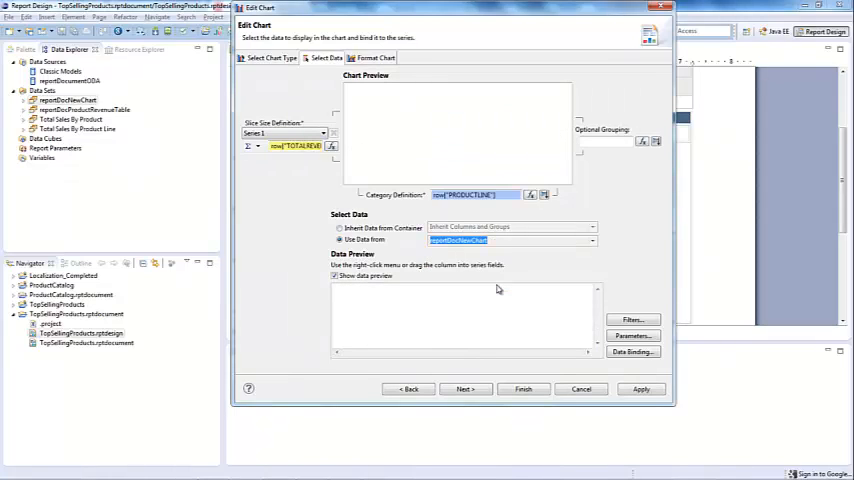
left_click(640, 388)
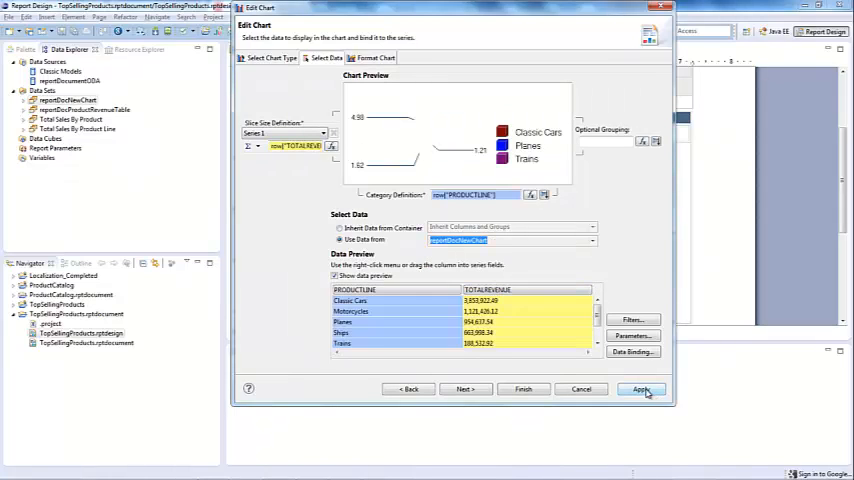
left_click(642, 388)
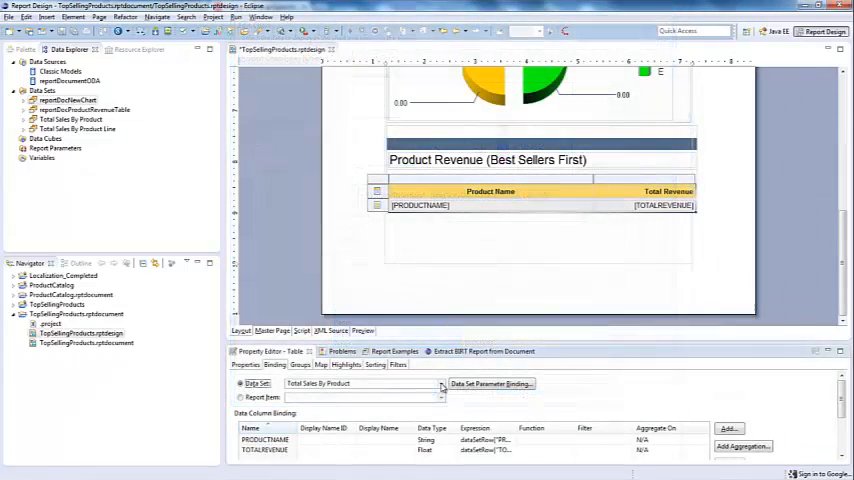
Step: Choose reportDocProductRevenueTable as the table's data set and confirm the rebinding
left_click(440, 383)
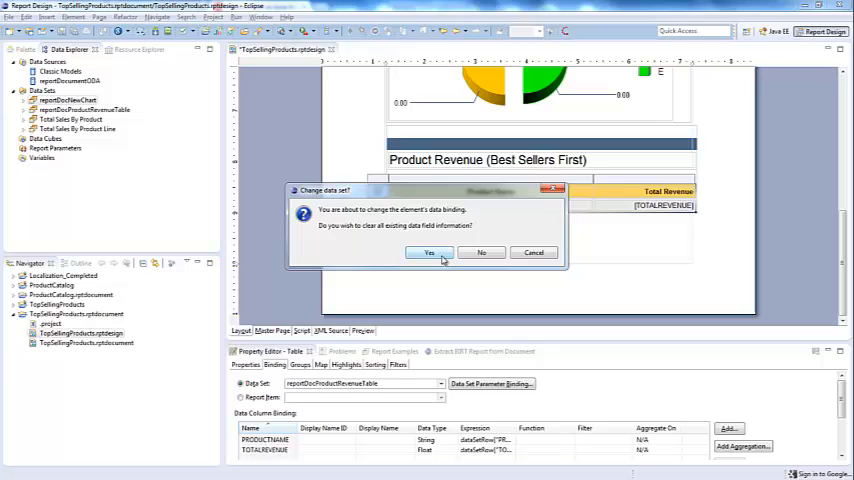
left_click(429, 252)
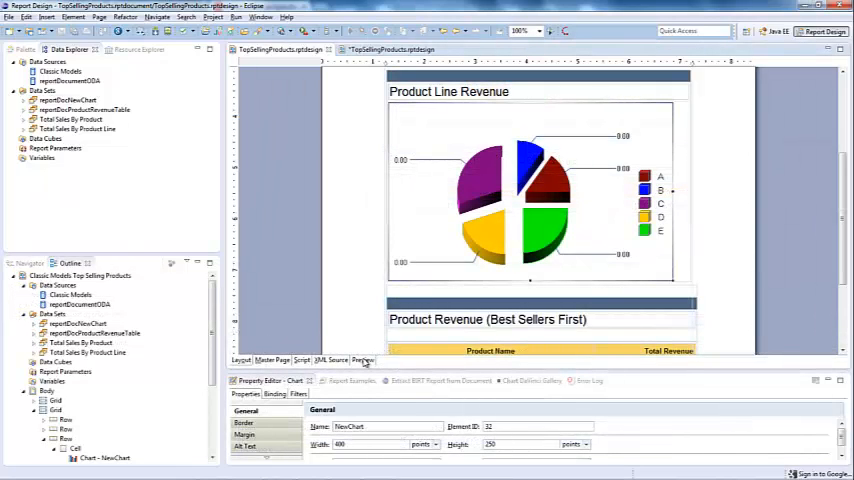
Step: Preview the original TopSellingProducts.rptdesign with its Product Line Revenue pie chart
left_click(363, 360)
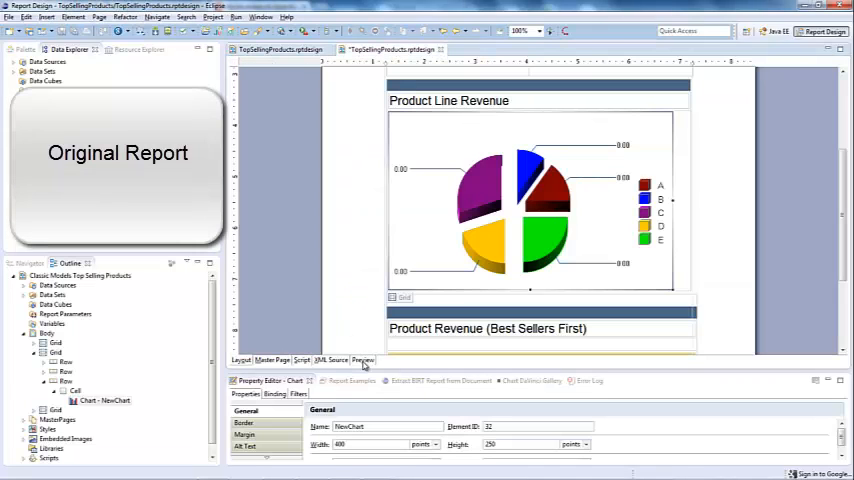
left_click(362, 360)
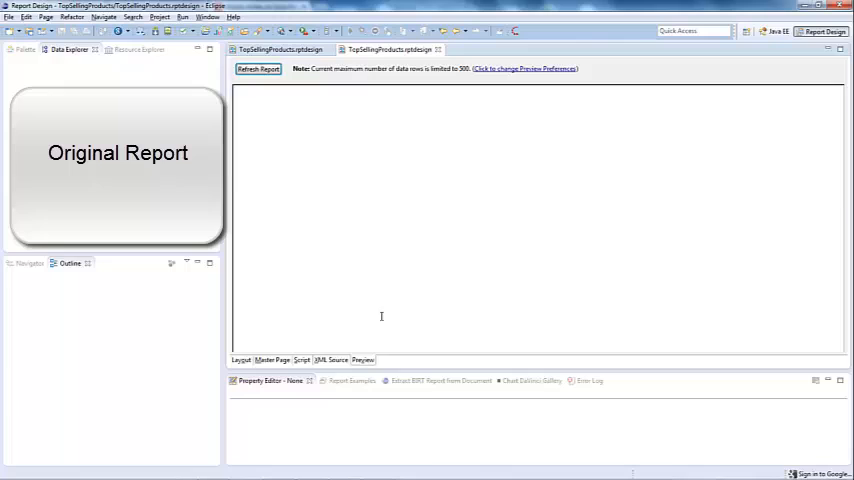
left_click(257, 68)
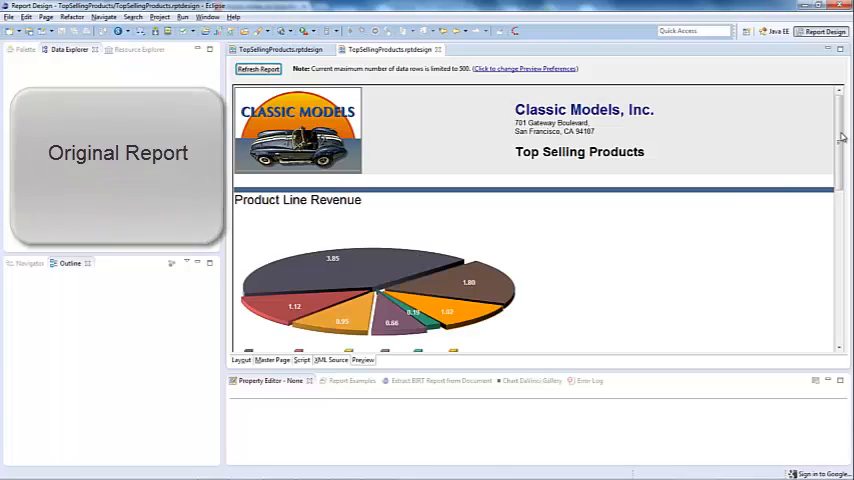